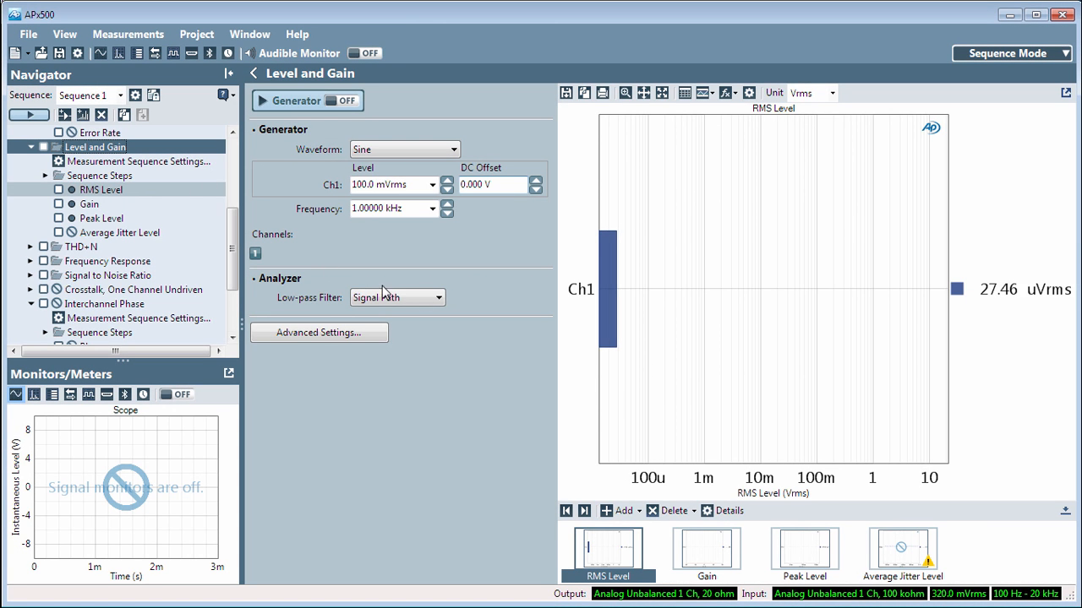
{"action": "mouse_move", "coordinate": [725, 342]}
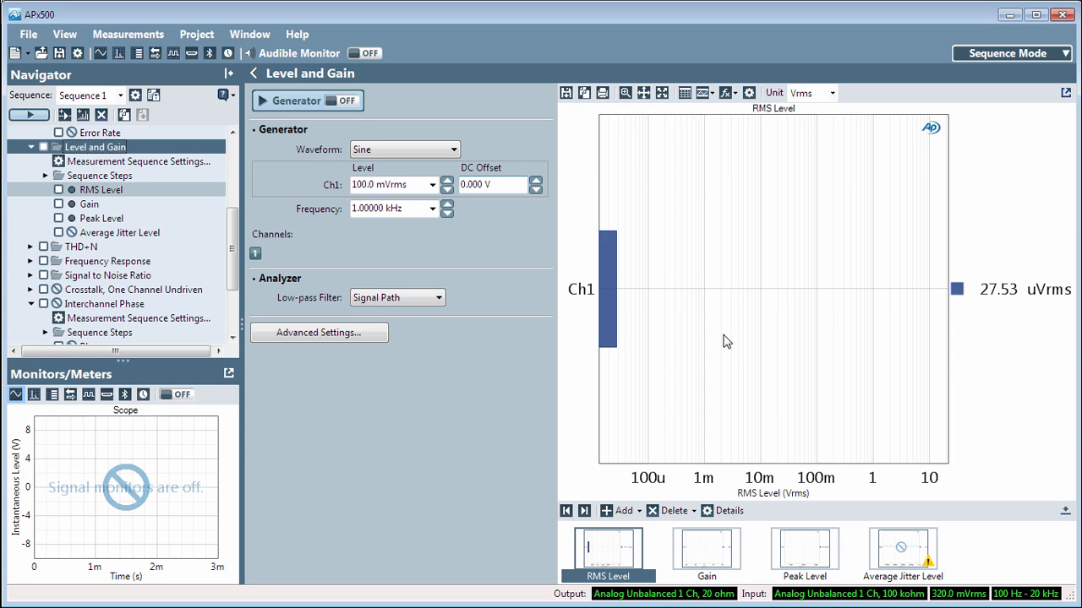
{"action": "mouse_move", "coordinate": [784, 328]}
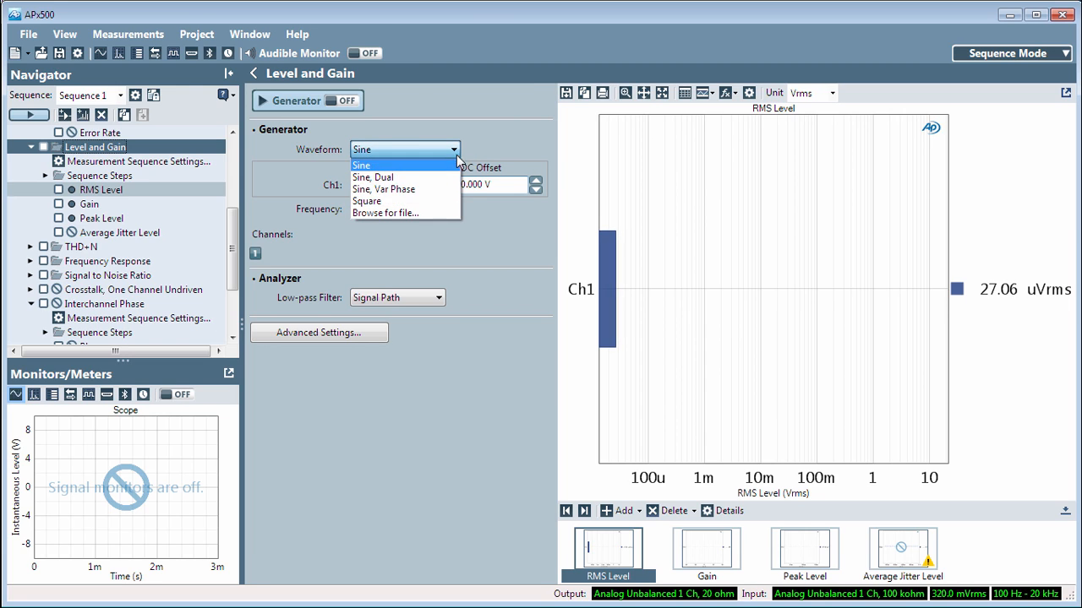
Keep the sine waveform and switch the generator on, reading about 99.34 mVrms on Ch1.
{"action": "left_click", "coordinate": [361, 164]}
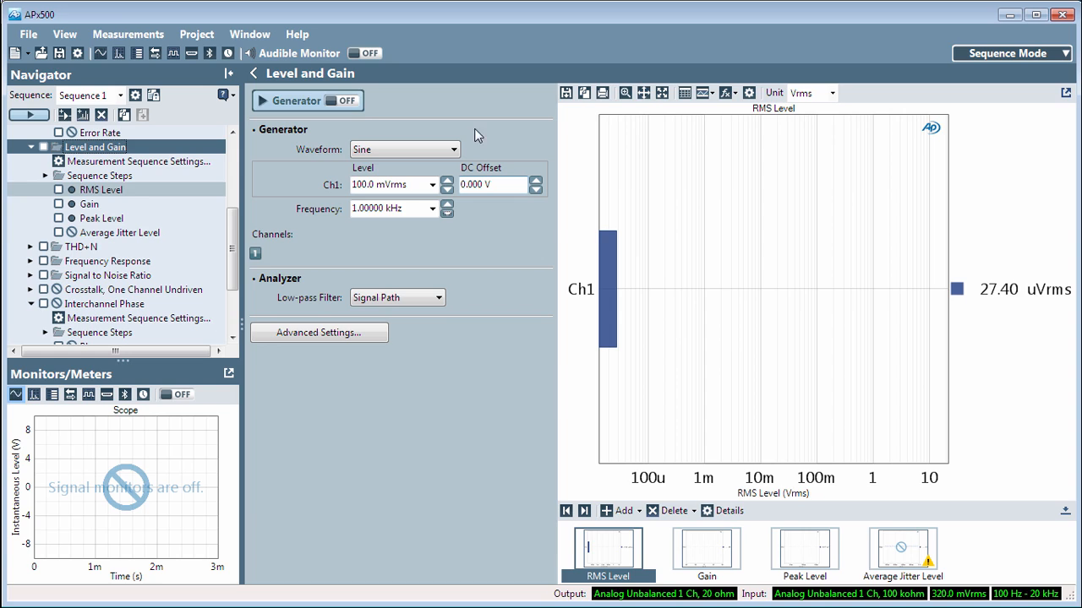
{"action": "left_click", "coordinate": [342, 101]}
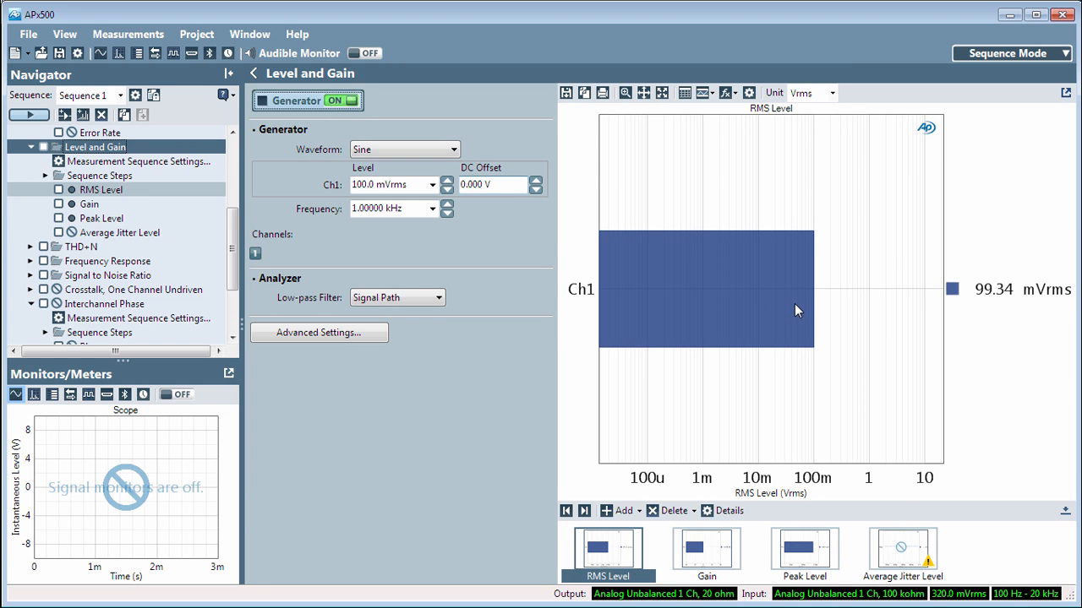
{"action": "mouse_move", "coordinate": [984, 306]}
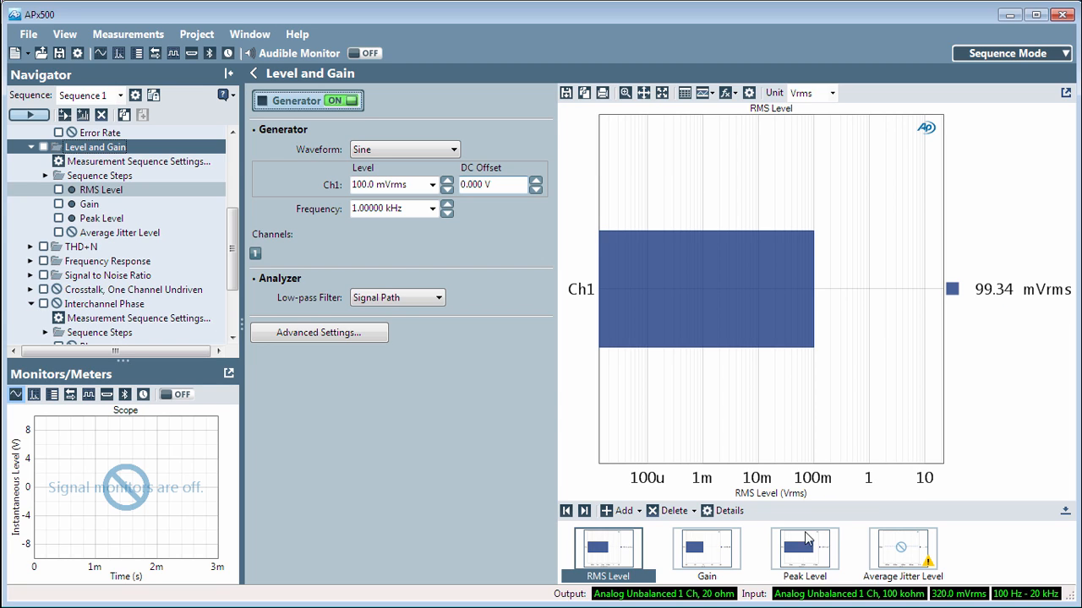
View Gain (-0.060 dB) and Peak Level (140.4 mV), then return to RMS Level at 99.32 mVrms.
{"action": "left_click", "coordinate": [706, 554]}
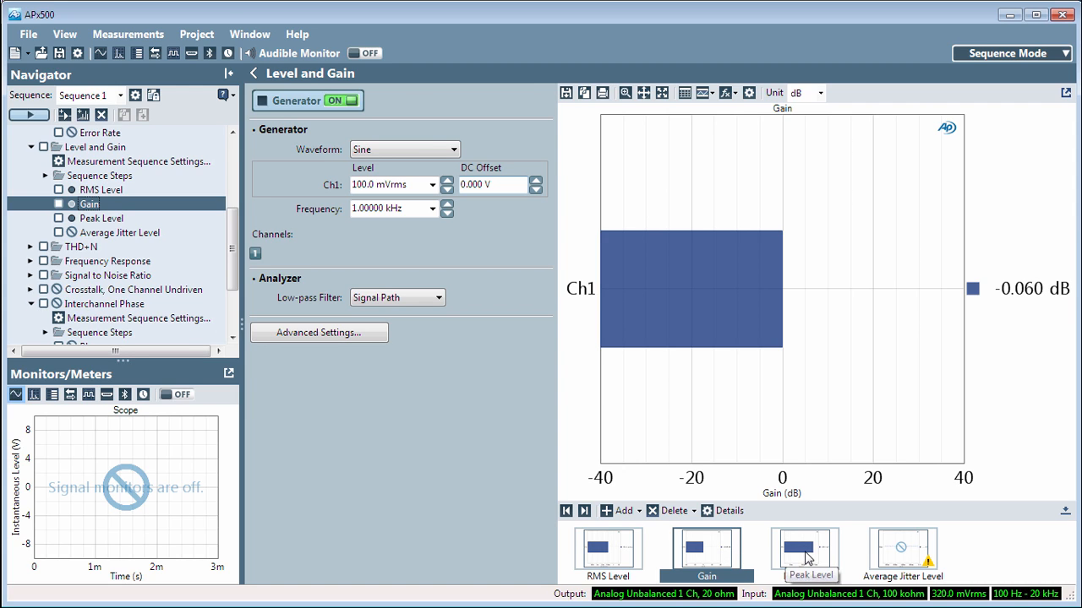
{"action": "left_click", "coordinate": [804, 550]}
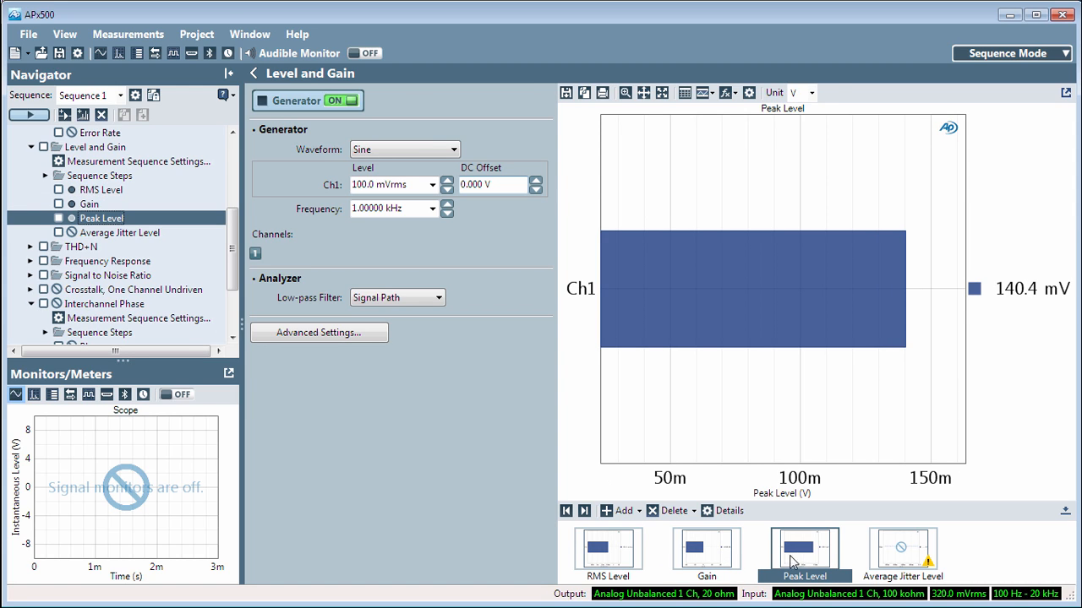
{"action": "left_click", "coordinate": [609, 549]}
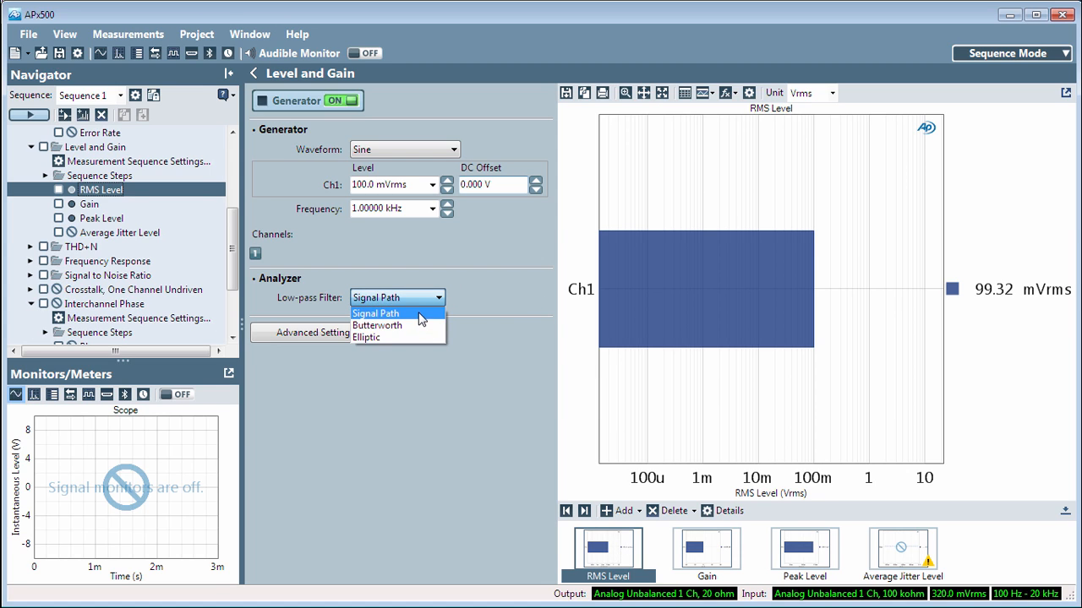
{"action": "left_click", "coordinate": [375, 313]}
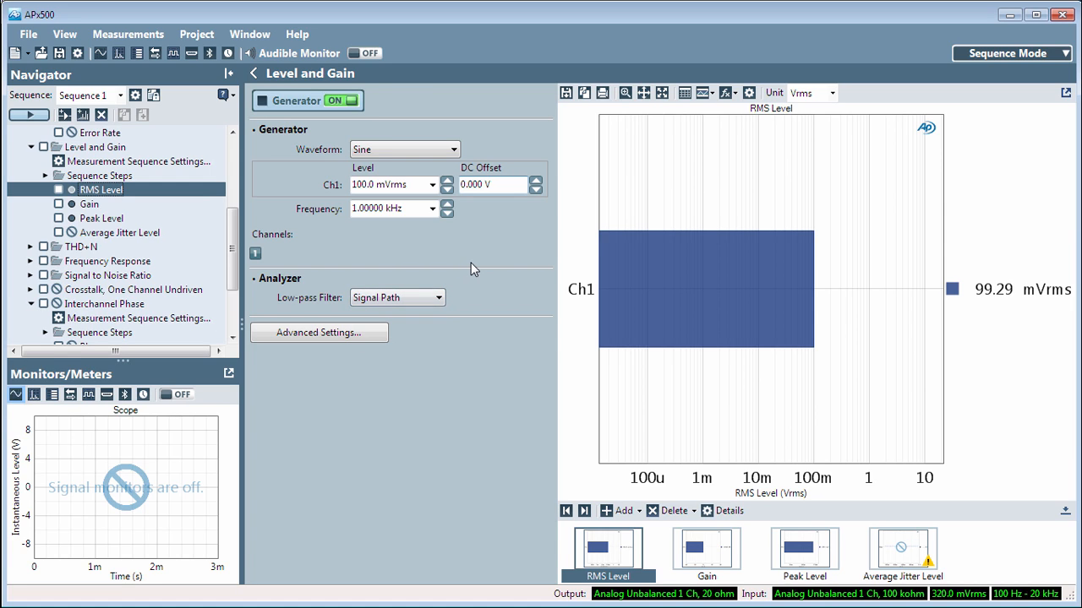